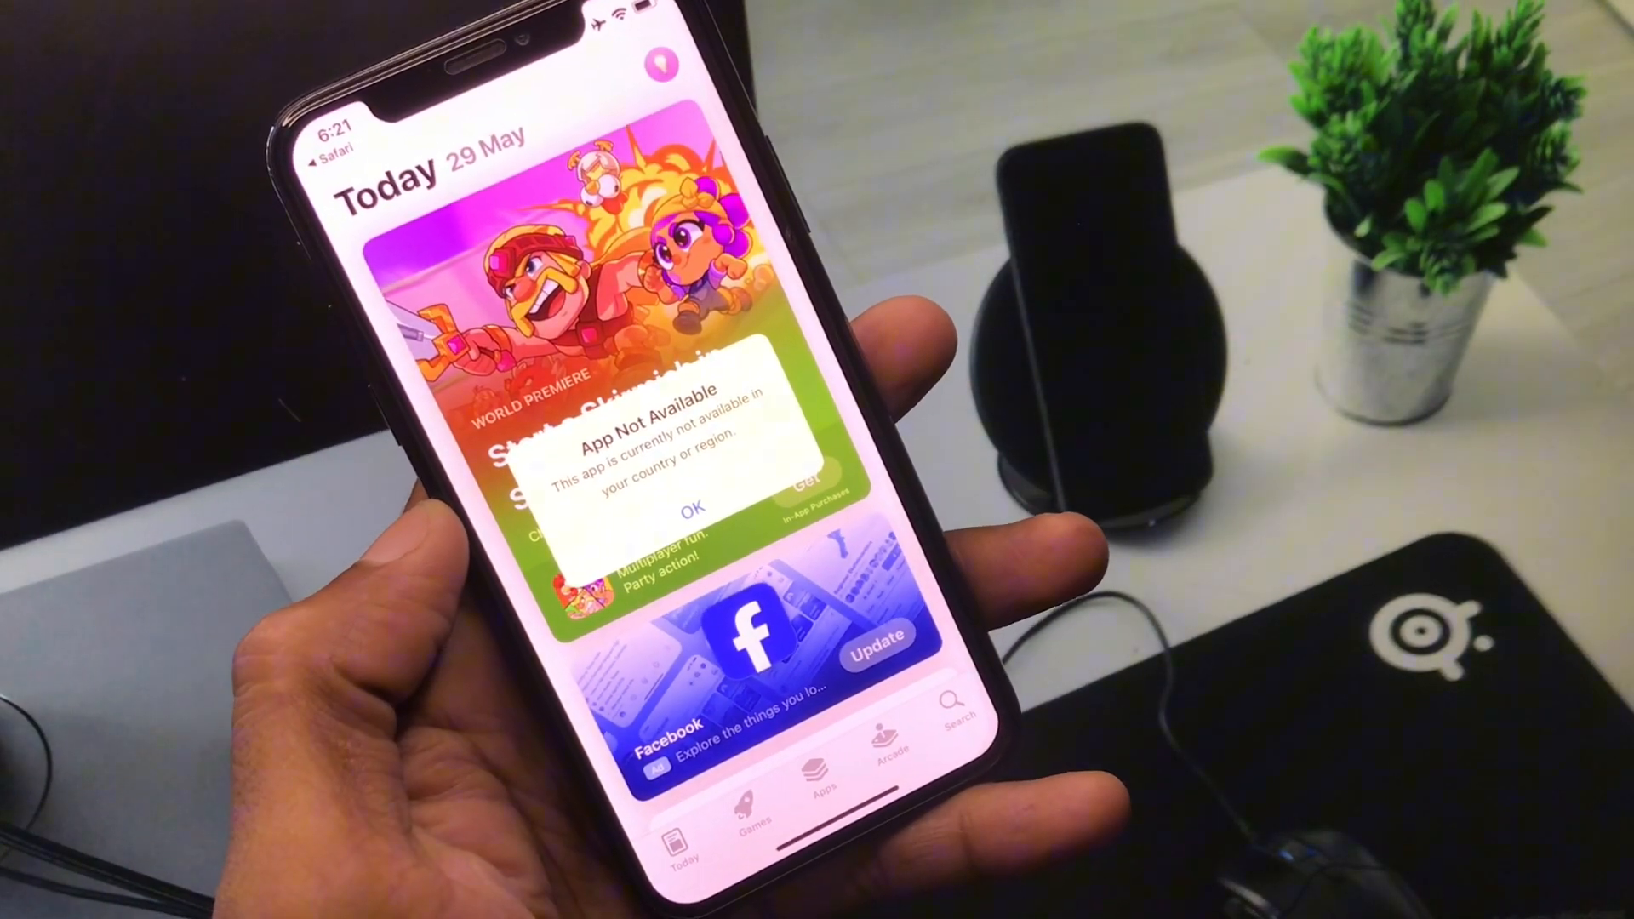
- Dismiss the 'App Not Available' alert in the App Store
{"action": "left_click", "coordinate": [690, 507]}
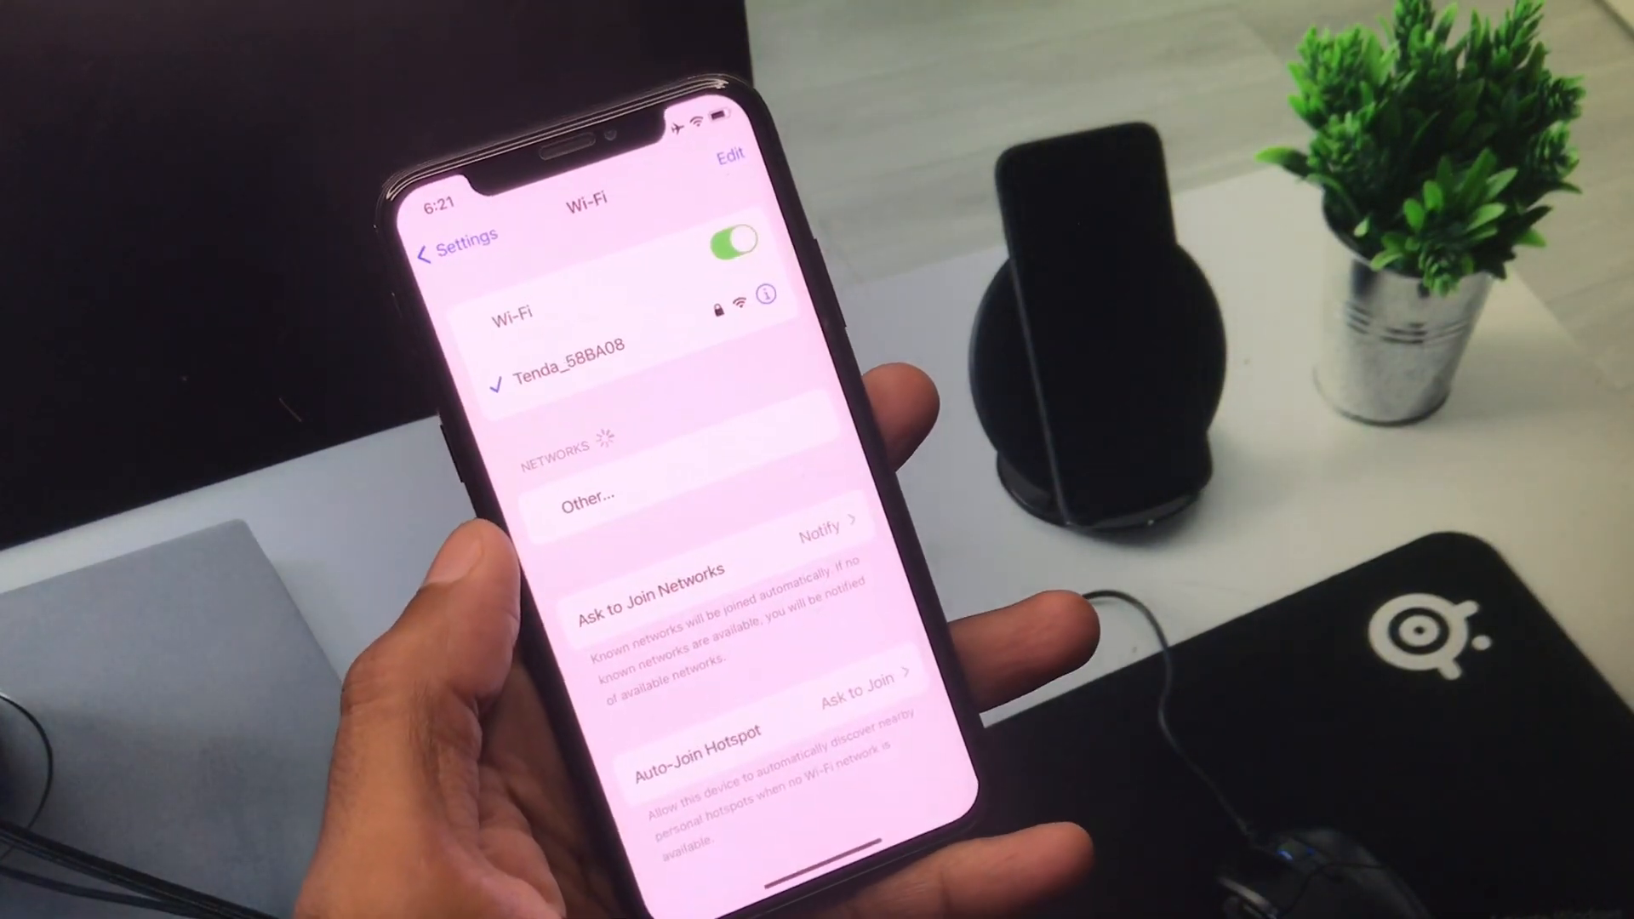
- Browse from the Settings list to General, then return to the App Store Today page
{"action": "left_click", "coordinate": [454, 252]}
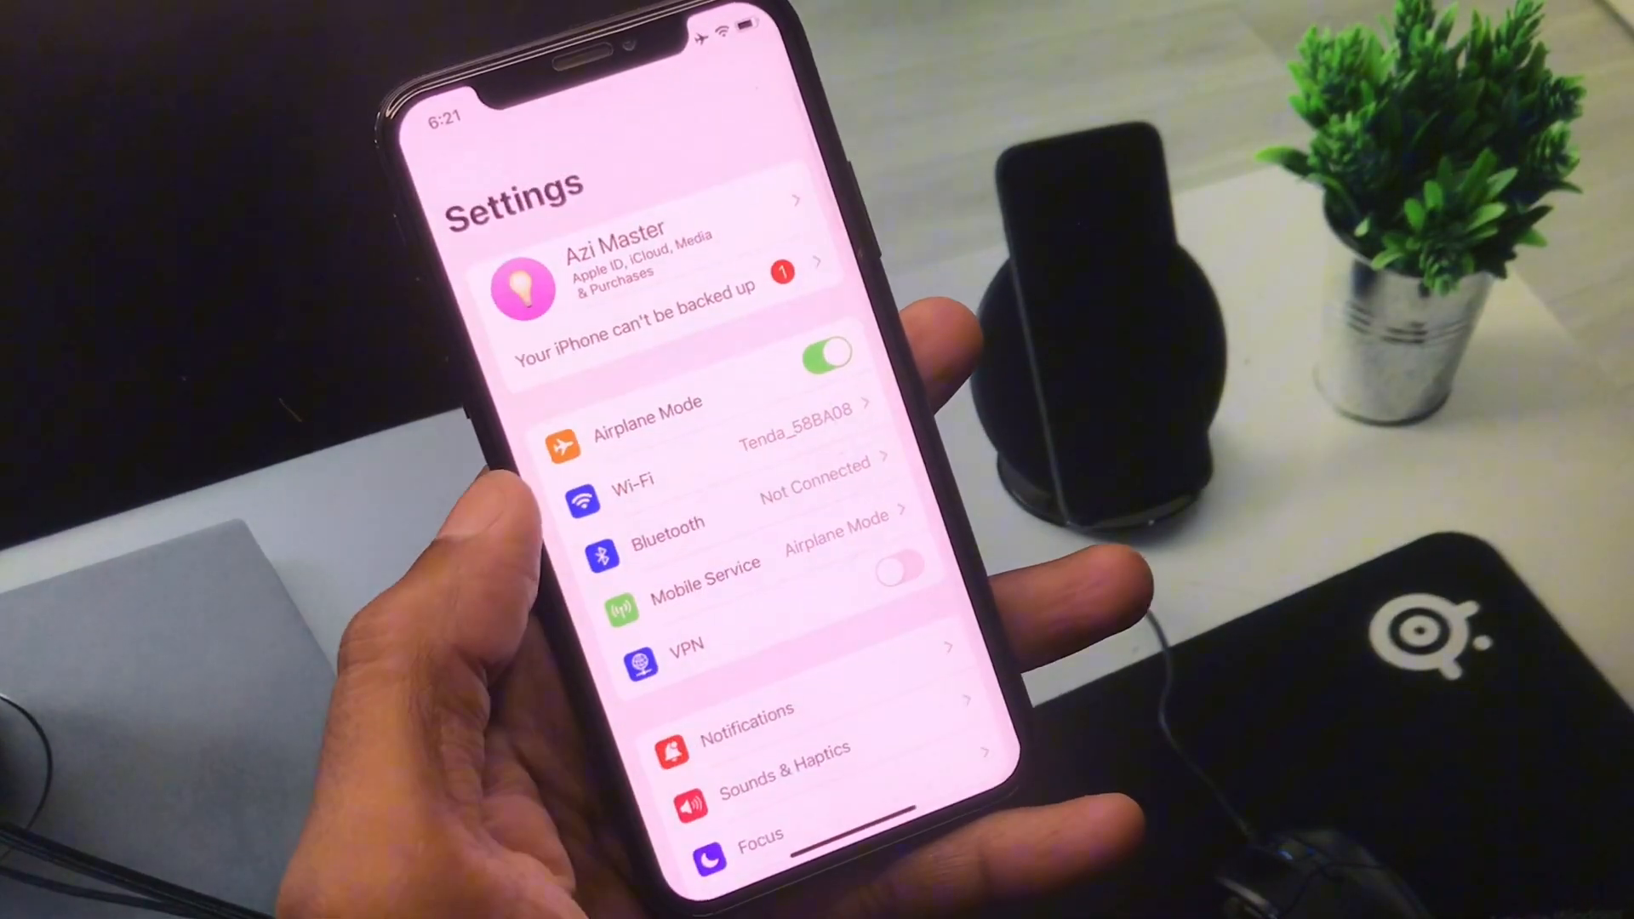
{"action": "scroll", "scroll_direction": "down", "scroll_amount": 3}
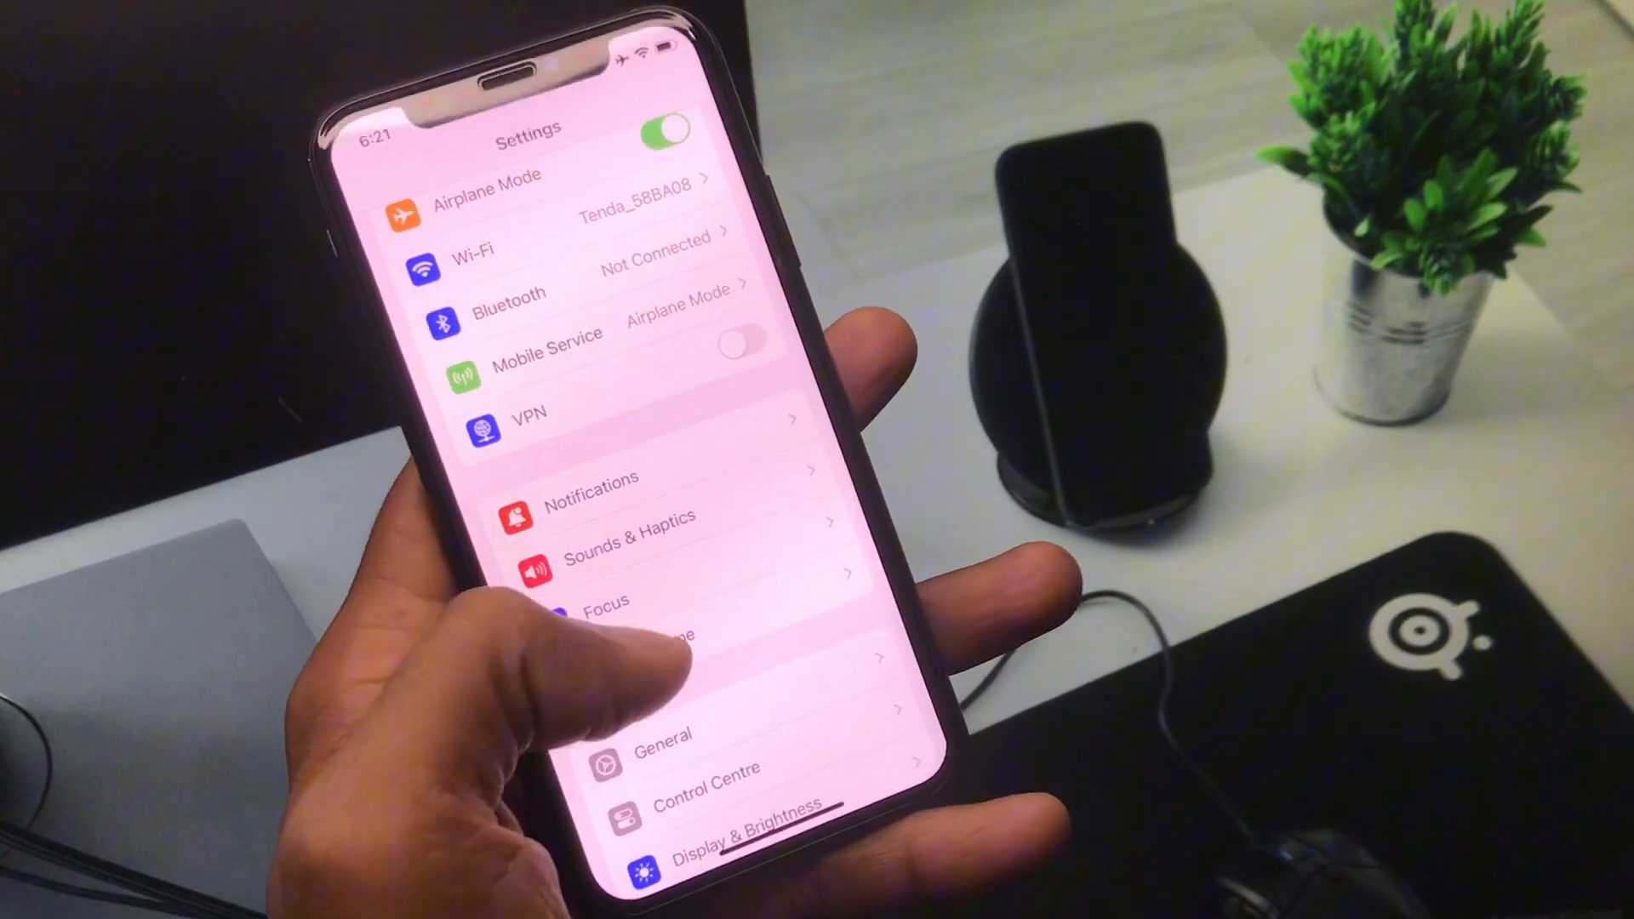
{"action": "left_click", "coordinate": [664, 732]}
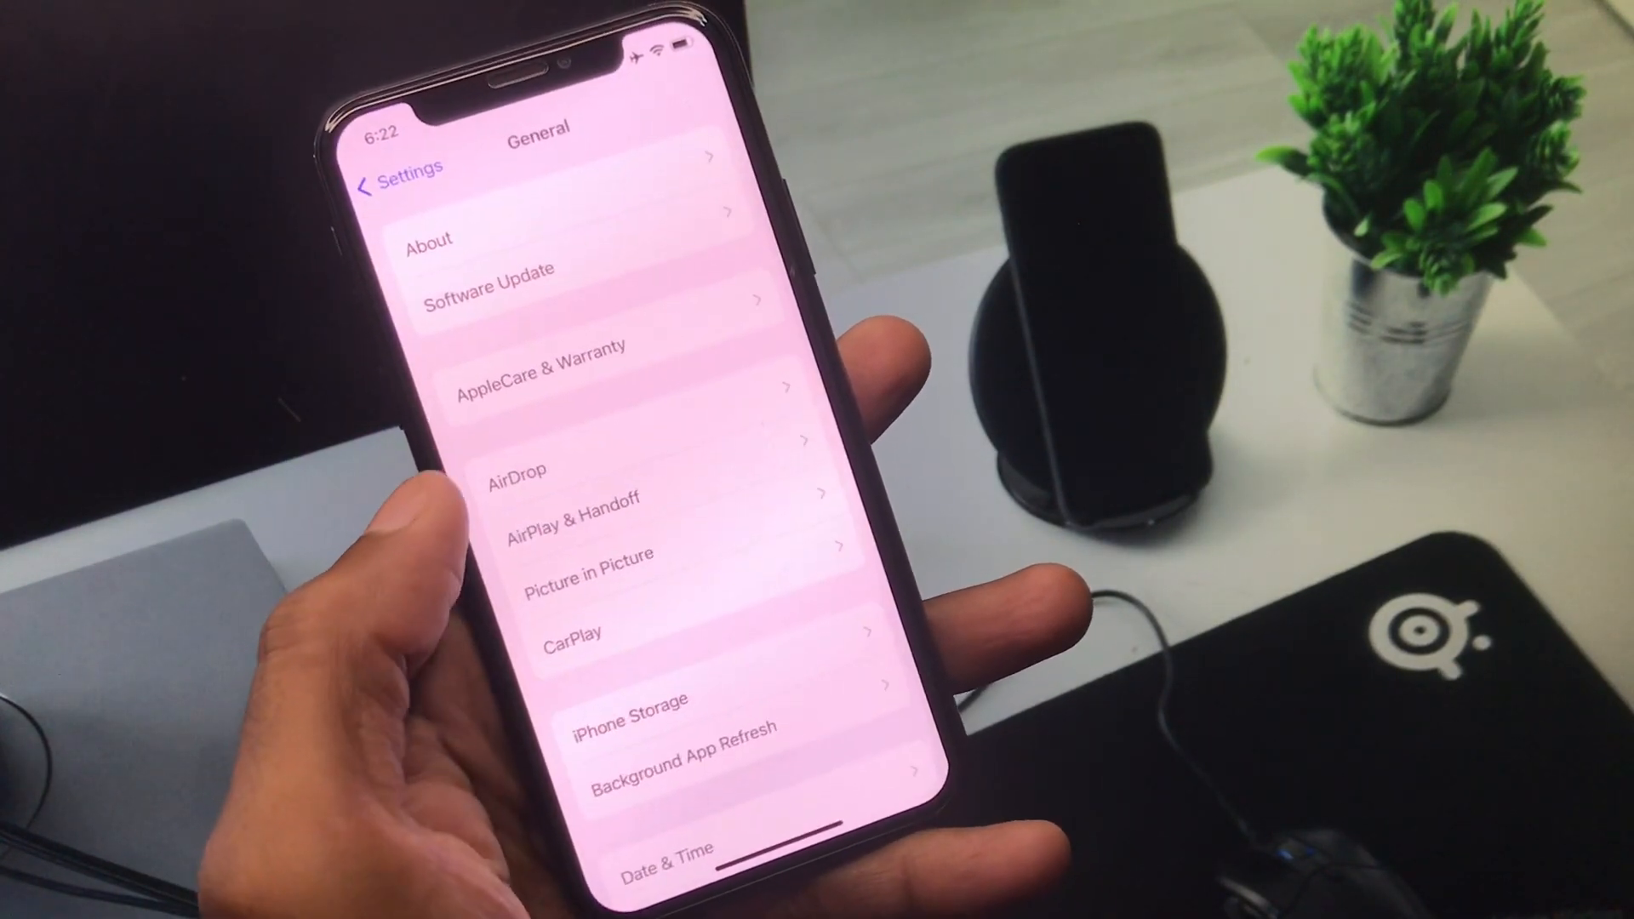
{"action": "left_click", "coordinate": [483, 299]}
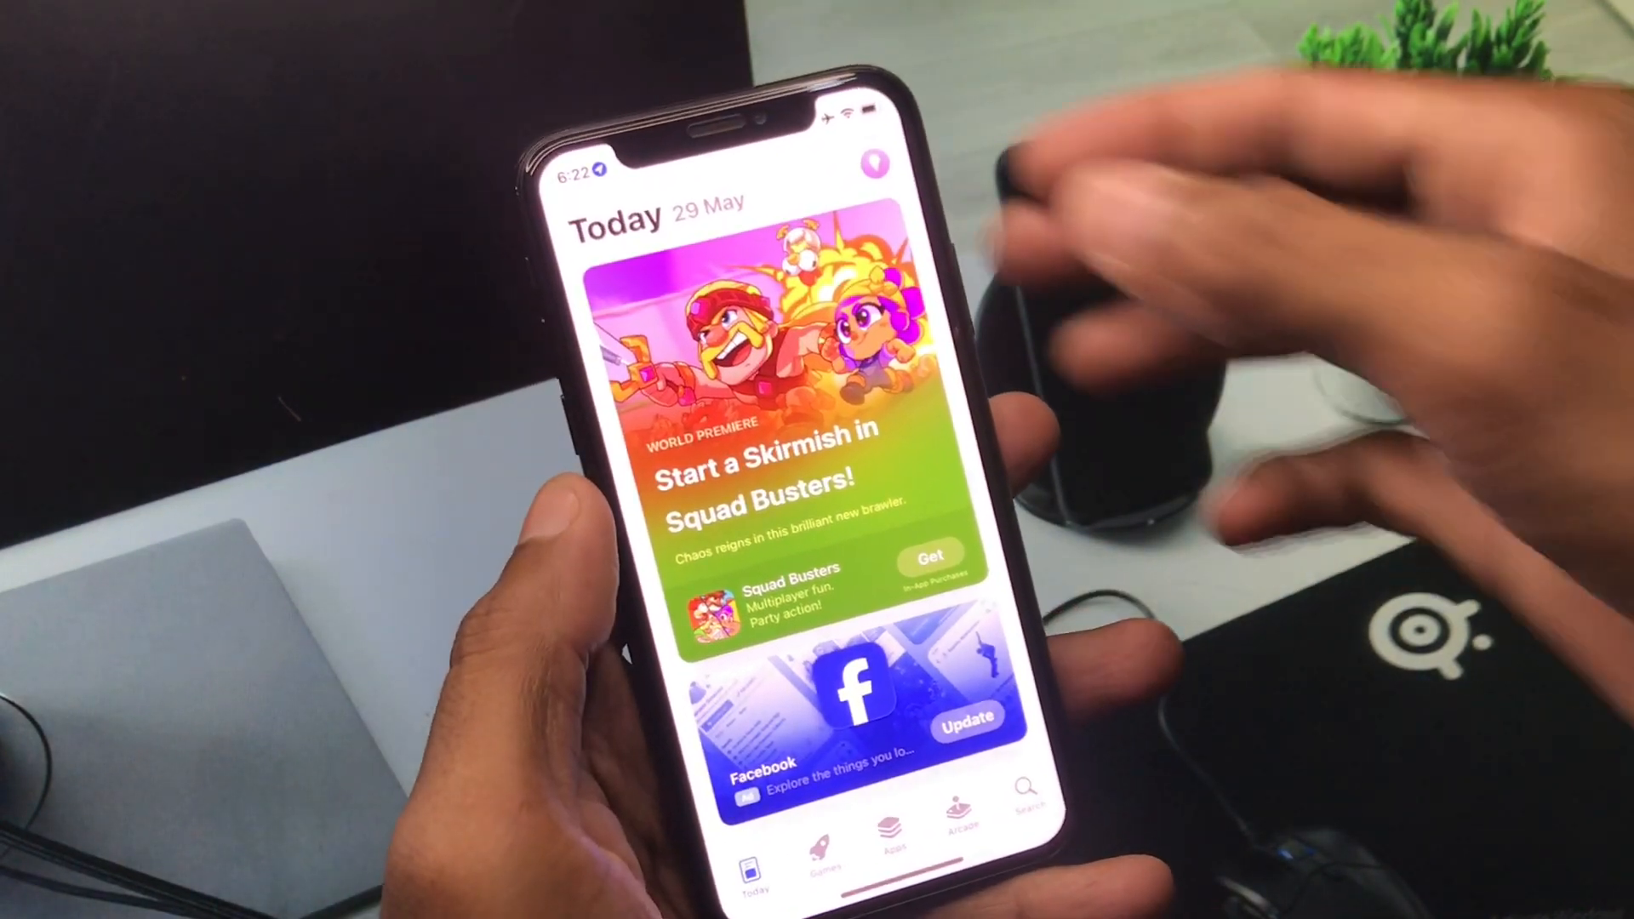
- Open the App Store account, submit the Apple ID password, and open Country/Region
{"action": "left_click", "coordinate": [873, 167]}
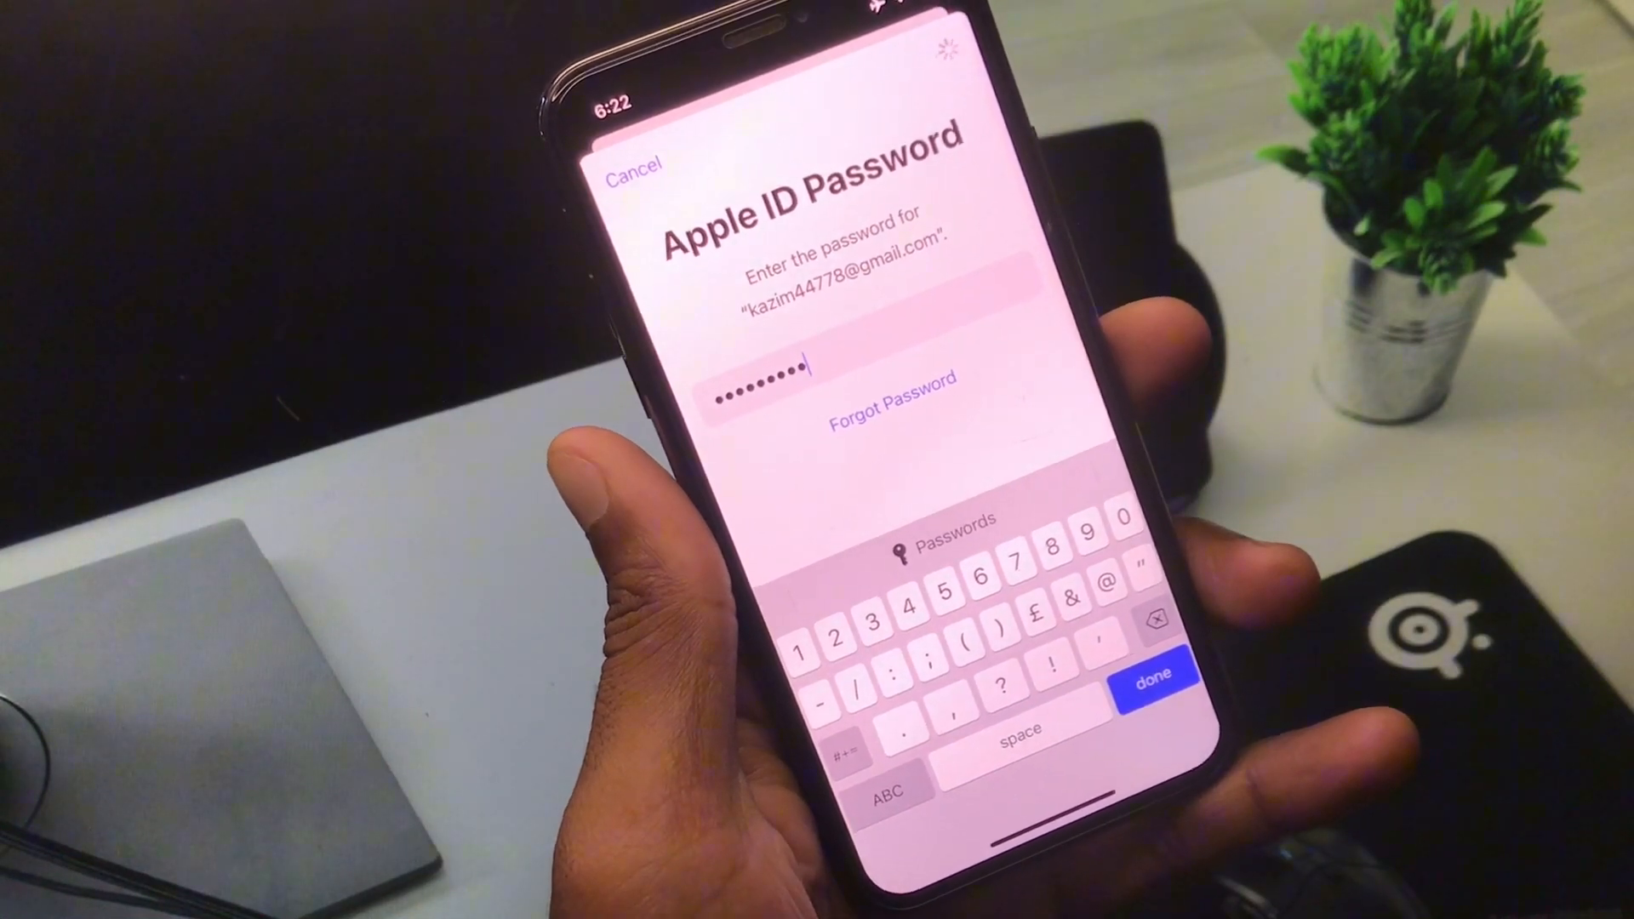
{"action": "left_click", "coordinate": [1152, 673]}
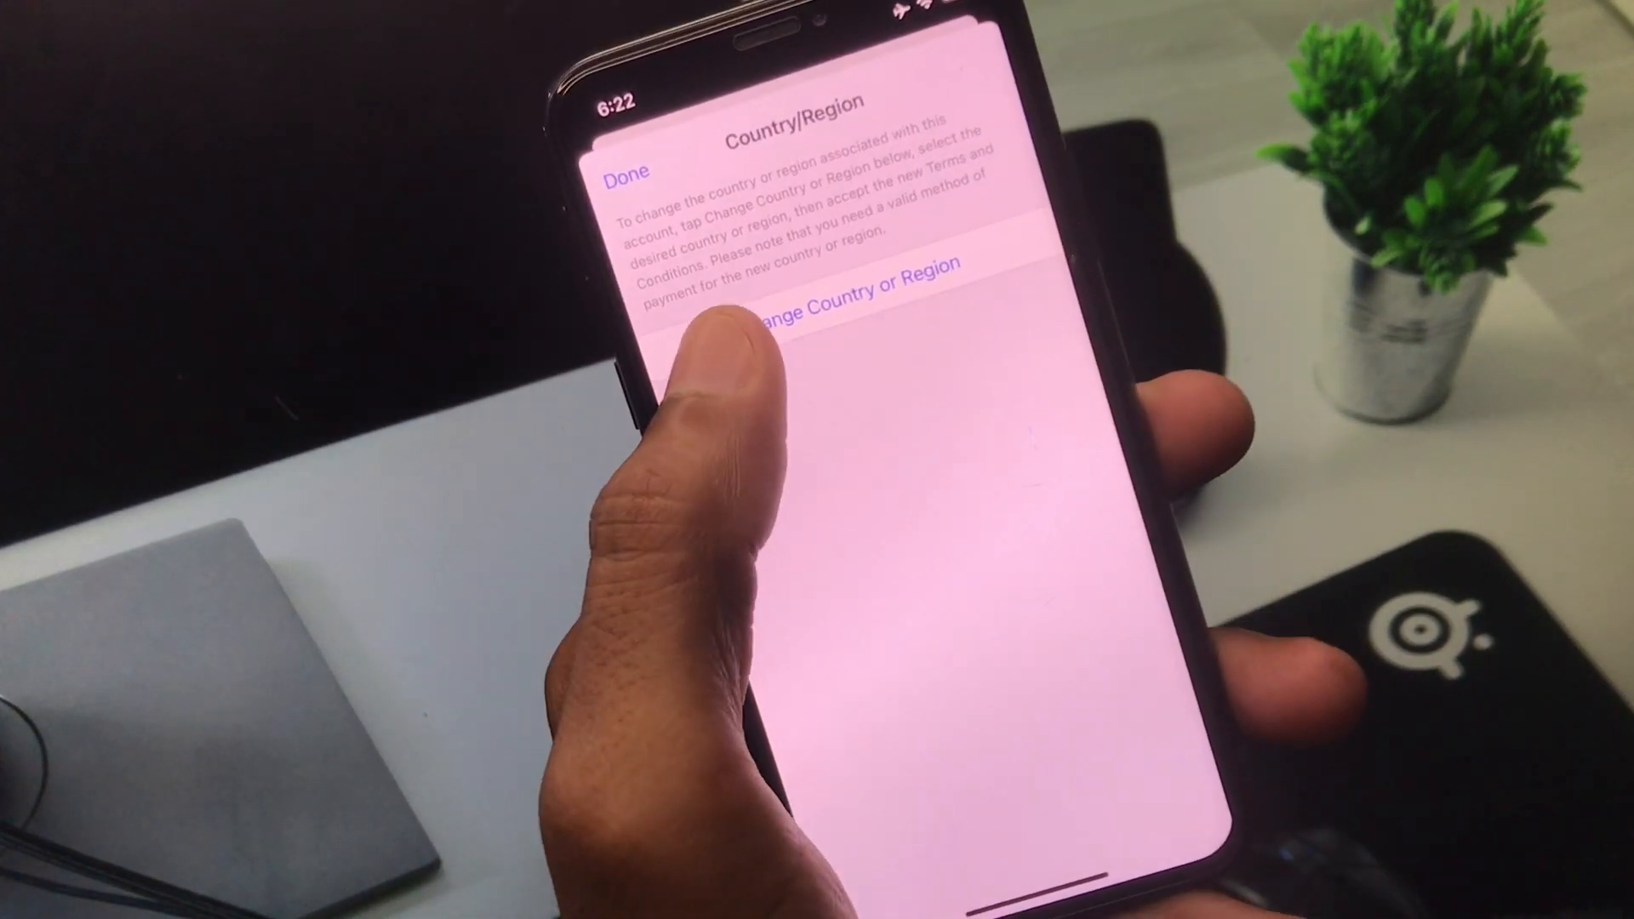
{"action": "left_click", "coordinate": [846, 289]}
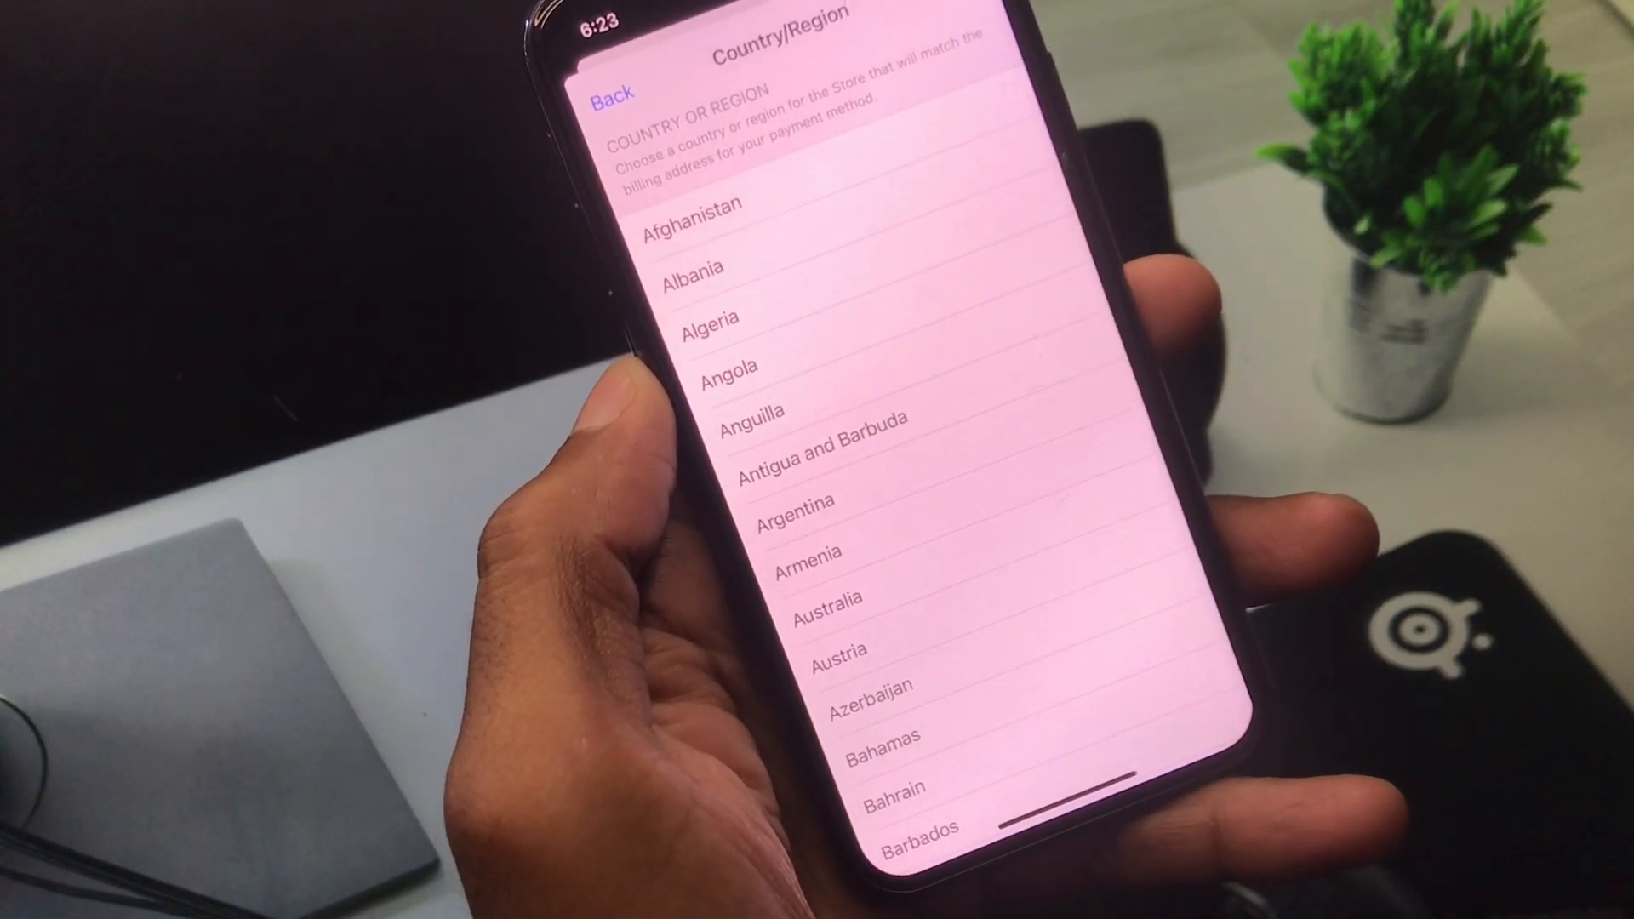
- Scroll the country list, pick a new country, and agree to the Apple Media Services terms
{"action": "scroll", "scroll_direction": "down", "scroll_amount": 3}
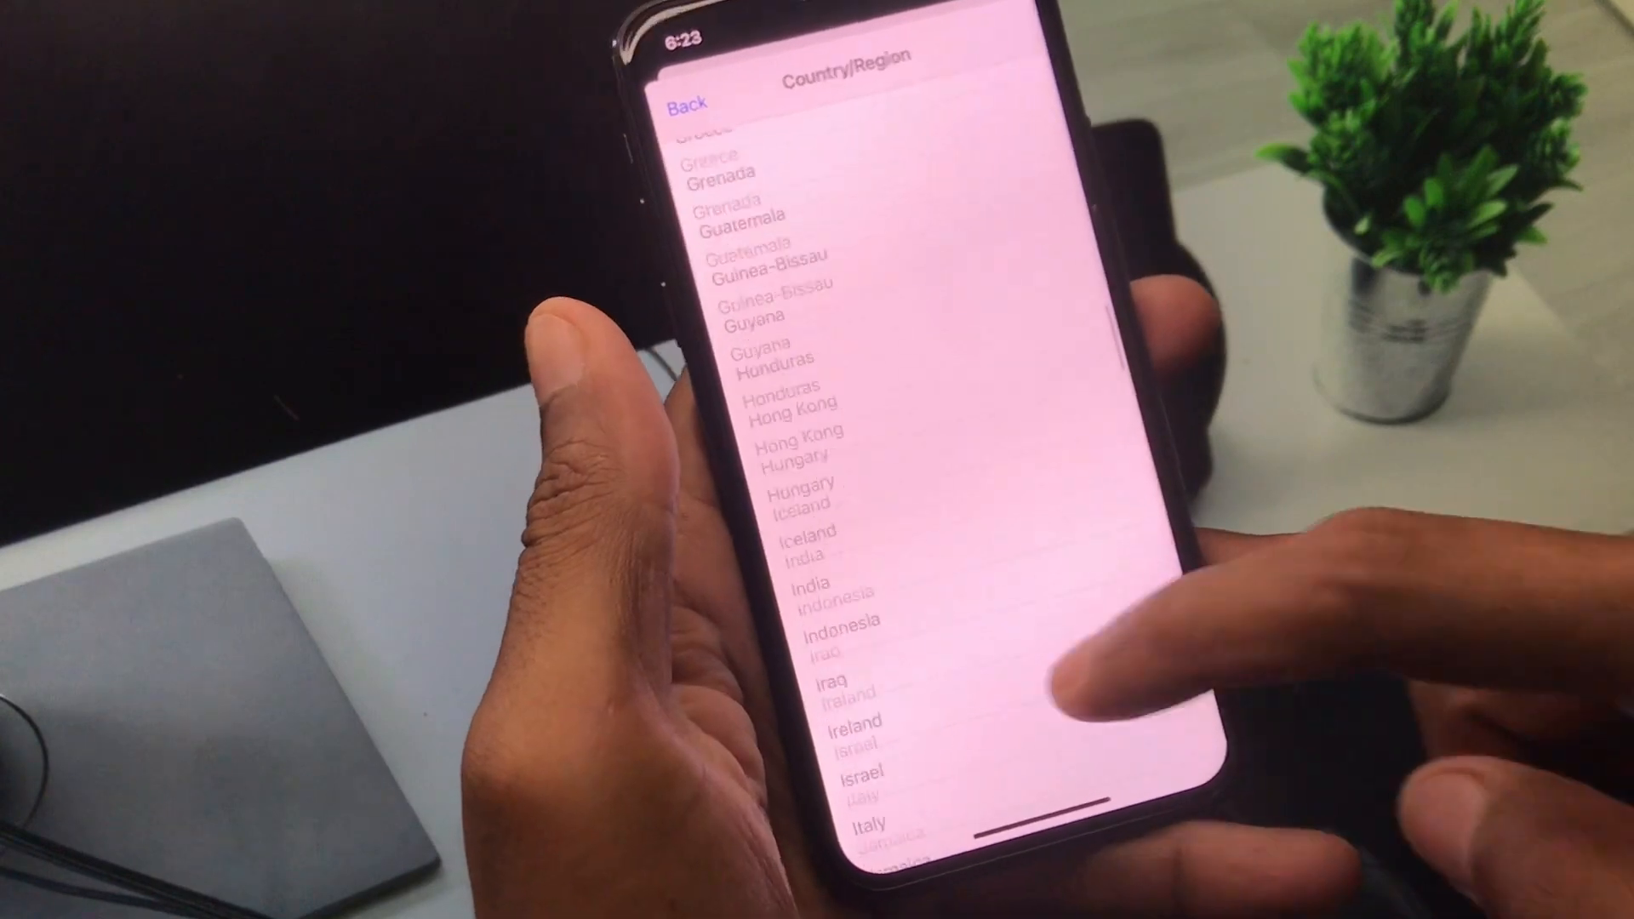
{"action": "scroll", "scroll_direction": "down", "scroll_amount": 3}
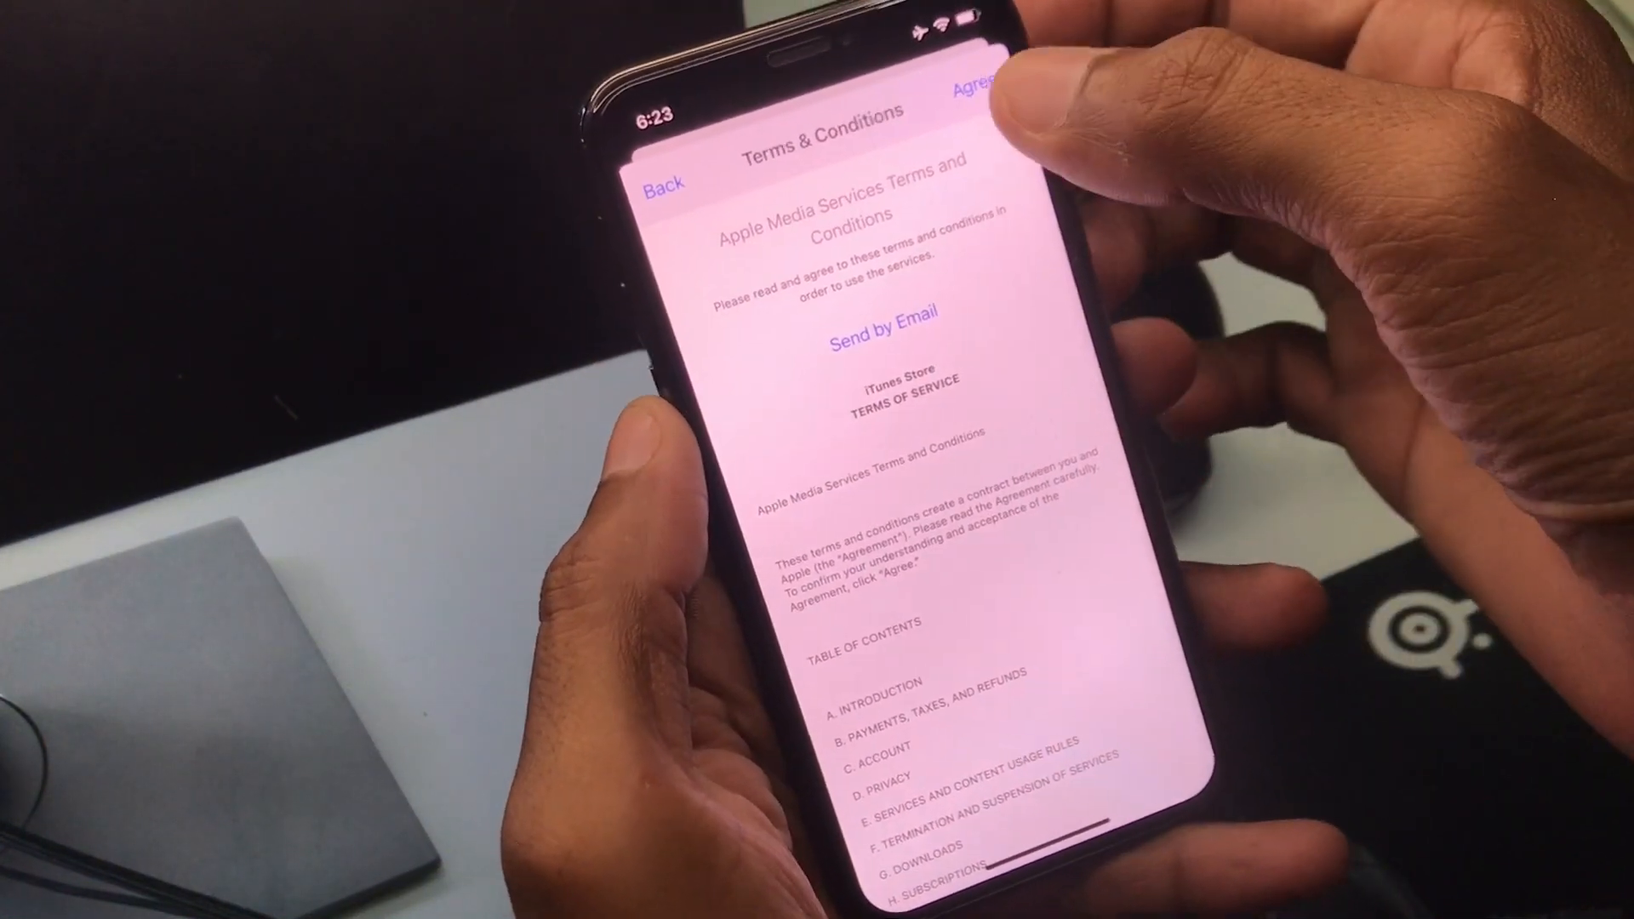
{"action": "left_click", "coordinate": [975, 84]}
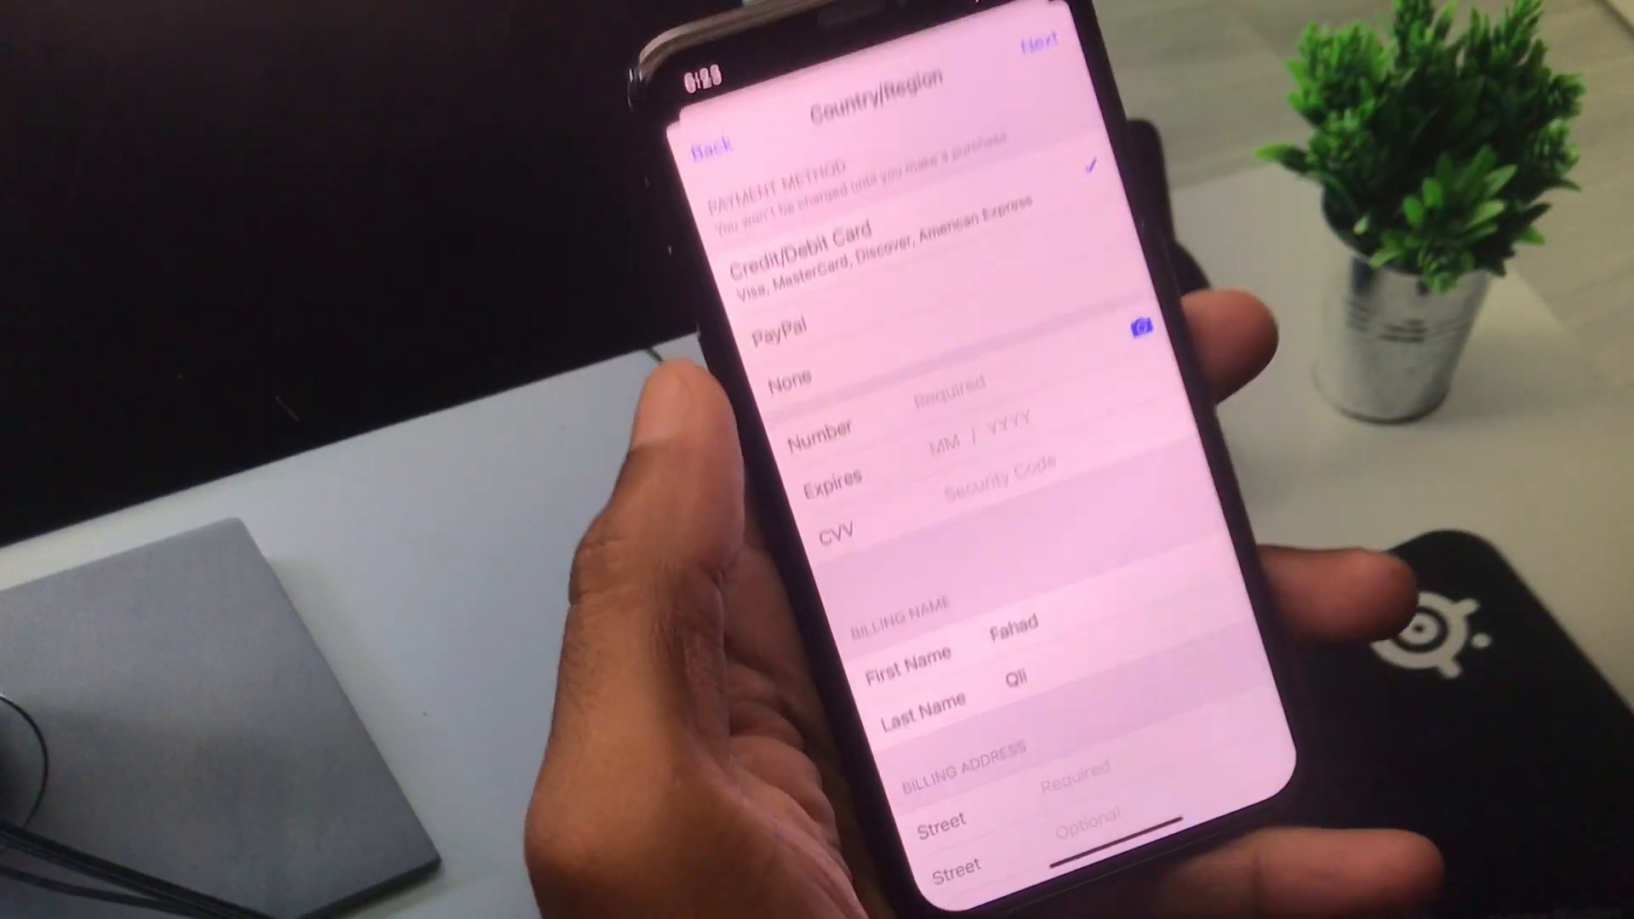